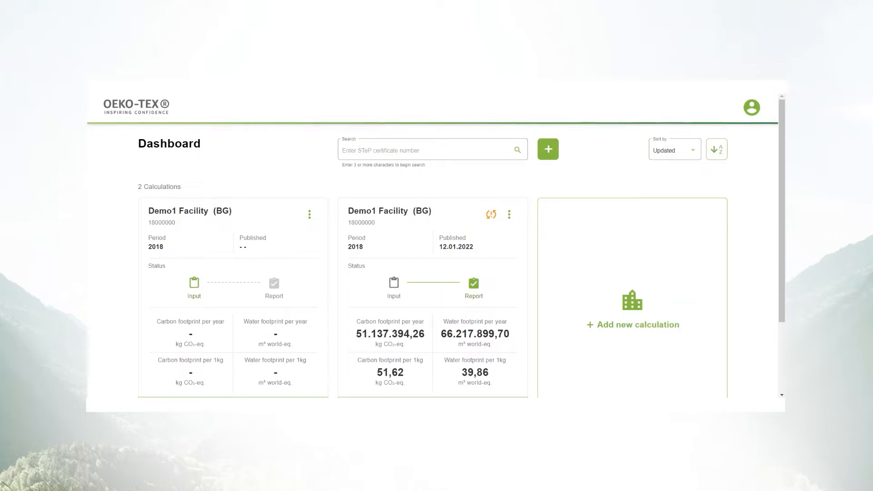
mouse_move(288, 171)
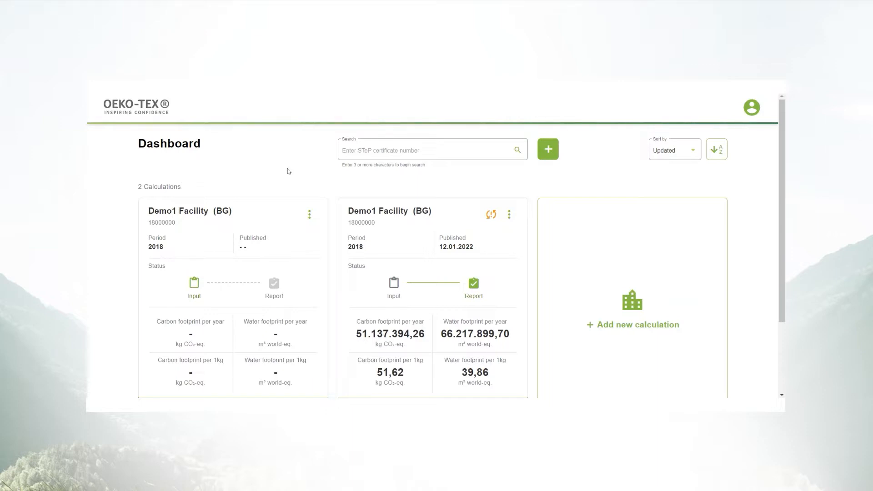
mouse_move(295, 212)
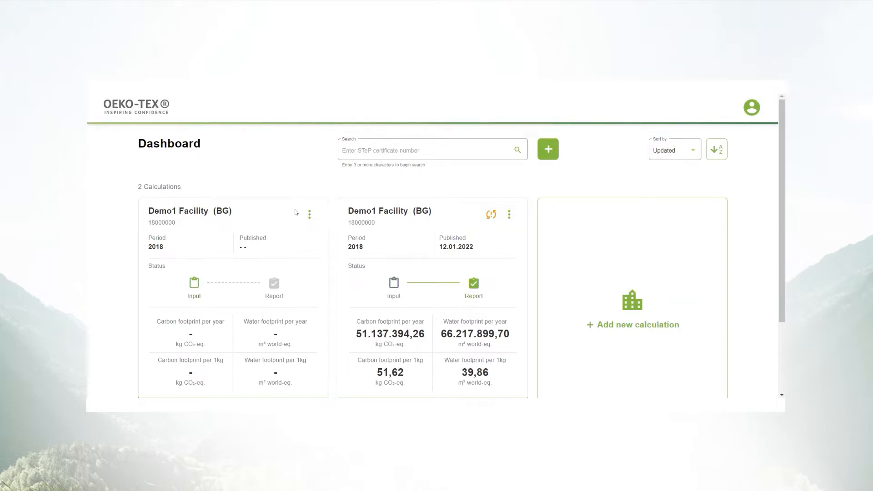
Resume the Demo1 Facility calculation and read the material input and output amount help texts.
scroll("down", 3)
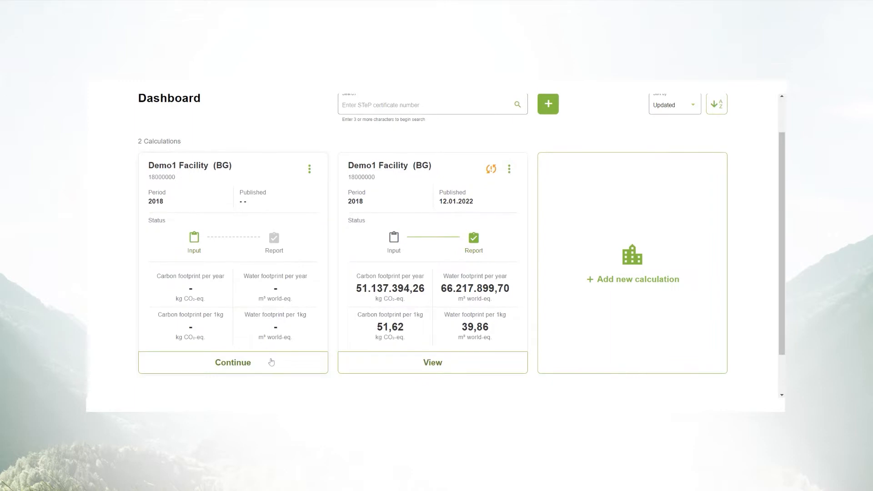
mouse_move(234, 371)
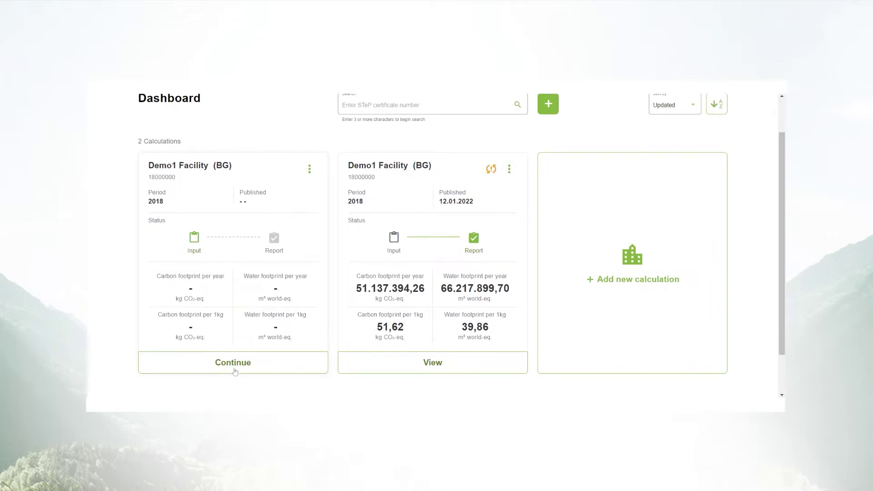
mouse_move(635, 270)
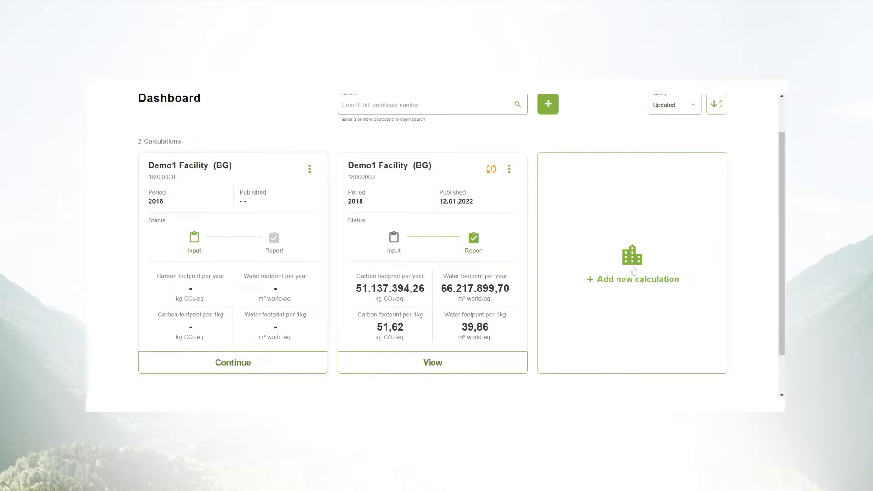
mouse_move(259, 354)
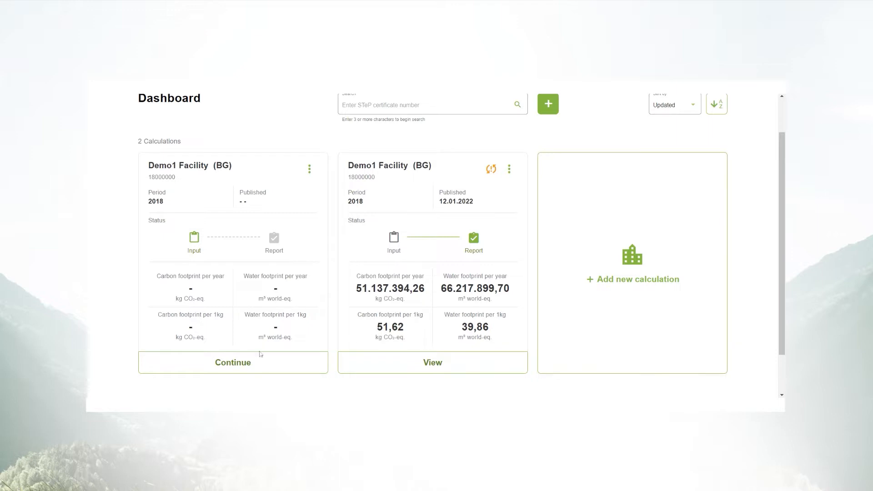
left_click(232, 363)
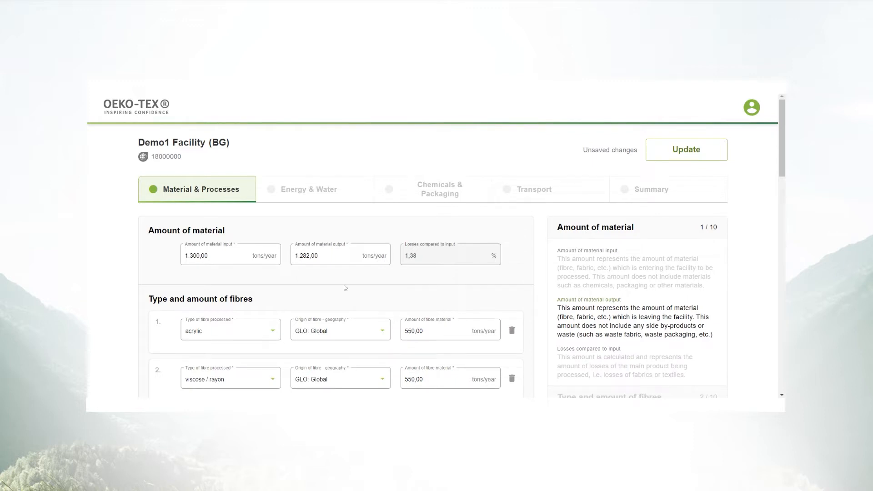
left_click(324, 256)
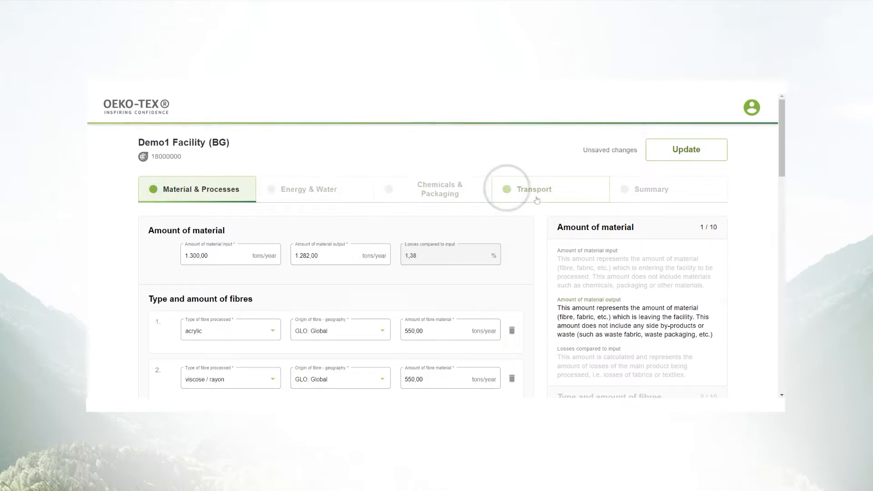
mouse_move(530, 212)
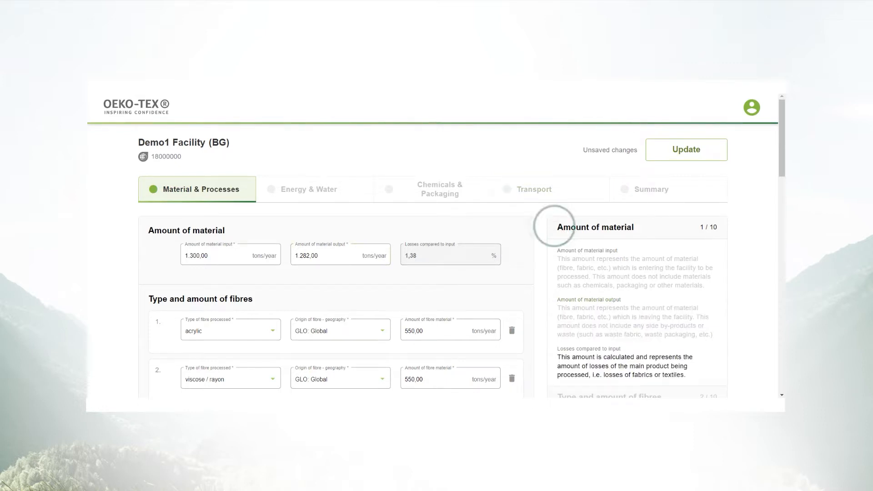
left_click(334, 256)
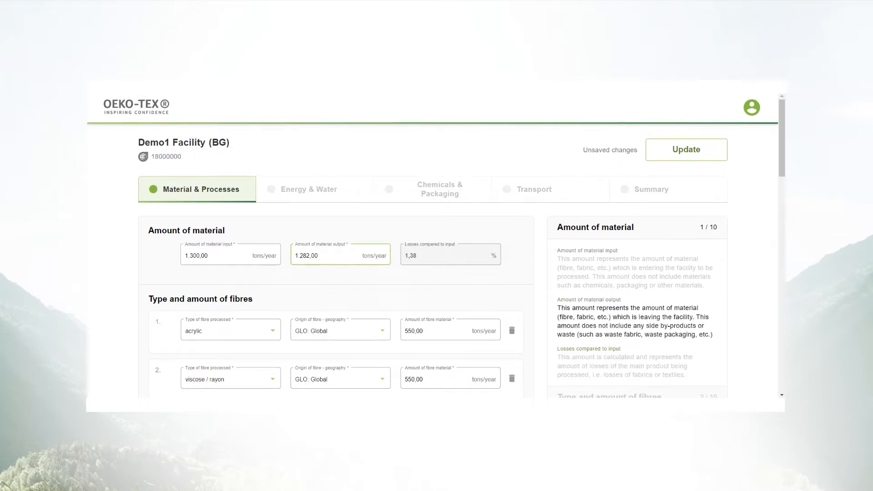
left_click(230, 254)
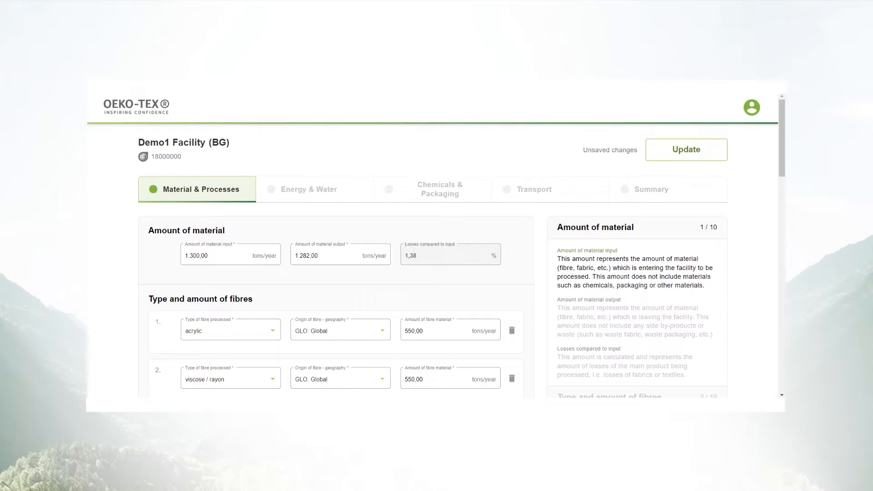
mouse_move(302, 232)
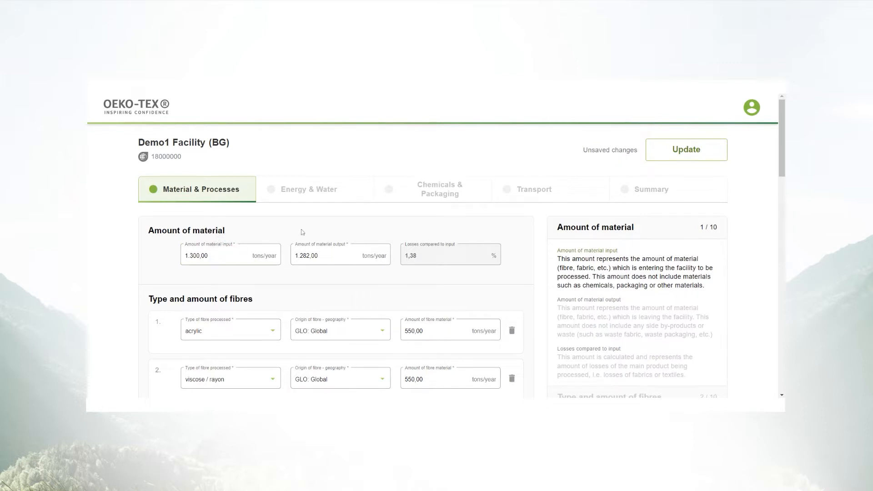
left_click(334, 255)
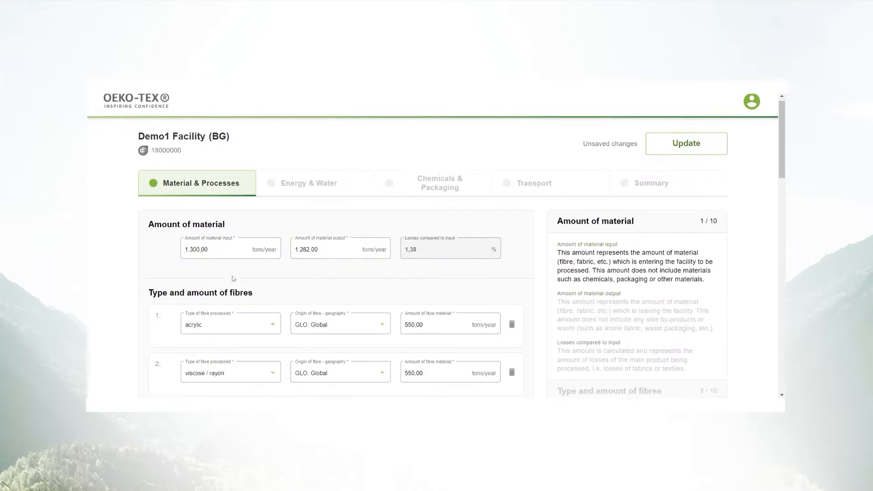
Change fibre 1 from acrylic to cotton with GLO: Global origin.
scroll("down", 3)
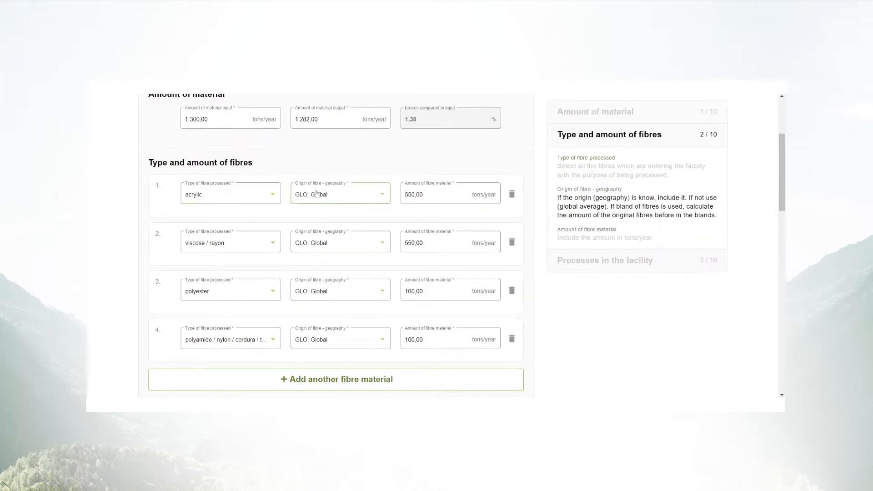
left_click(450, 193)
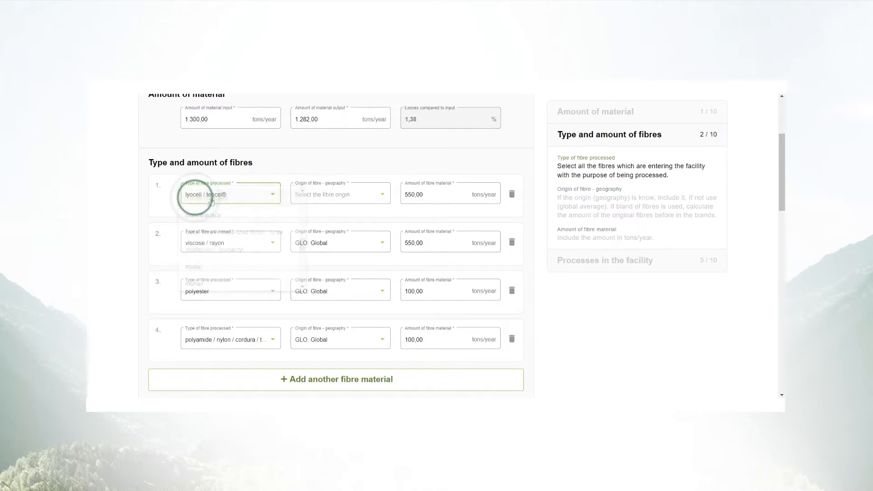
left_click(340, 194)
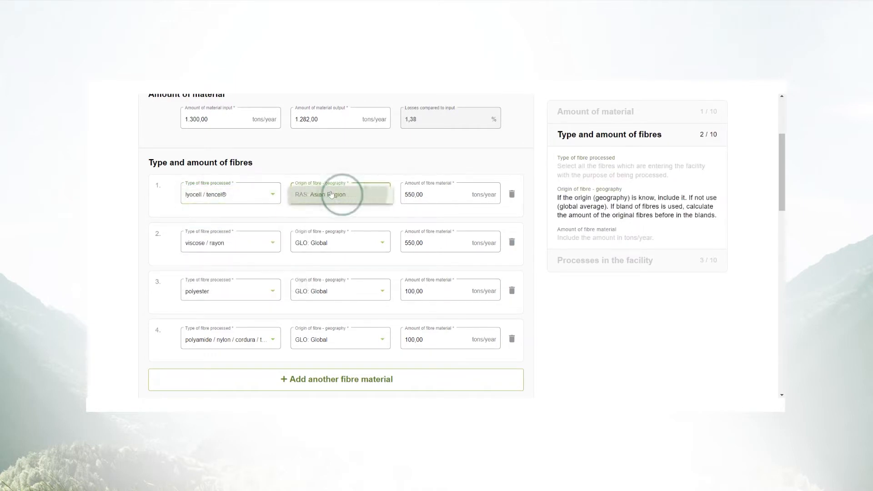
left_click(230, 195)
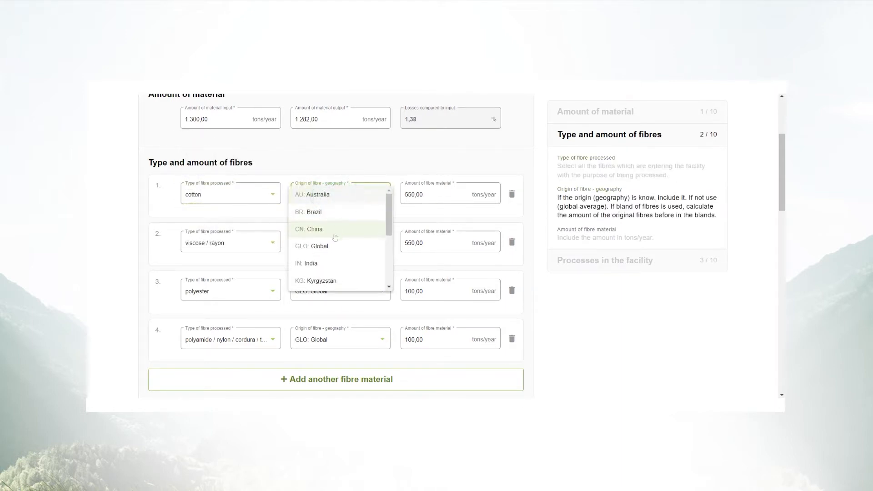
left_click(326, 246)
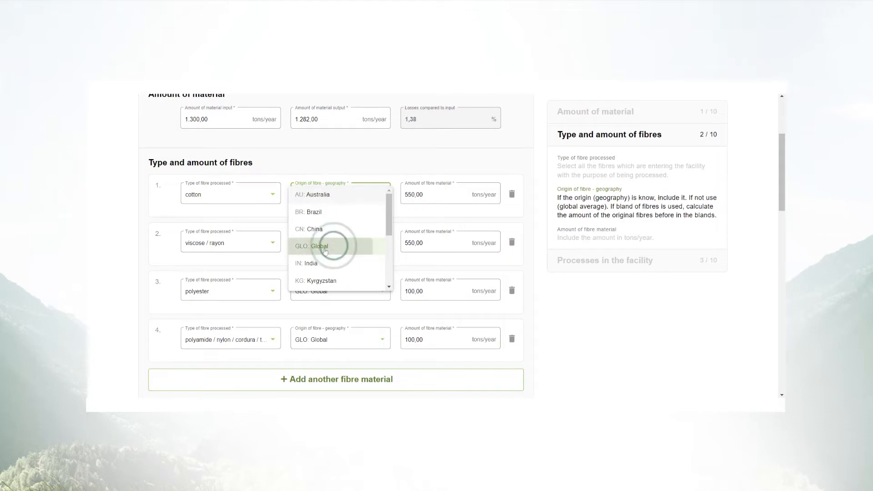
left_click(310, 246)
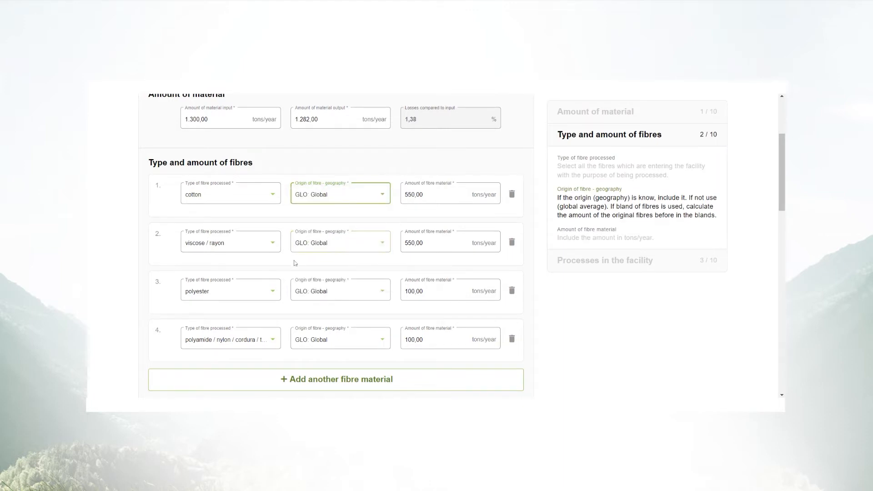
Set process 1's type to 'mercerising, continuous / discontinuous' and scroll through the process list.
scroll("down", 3)
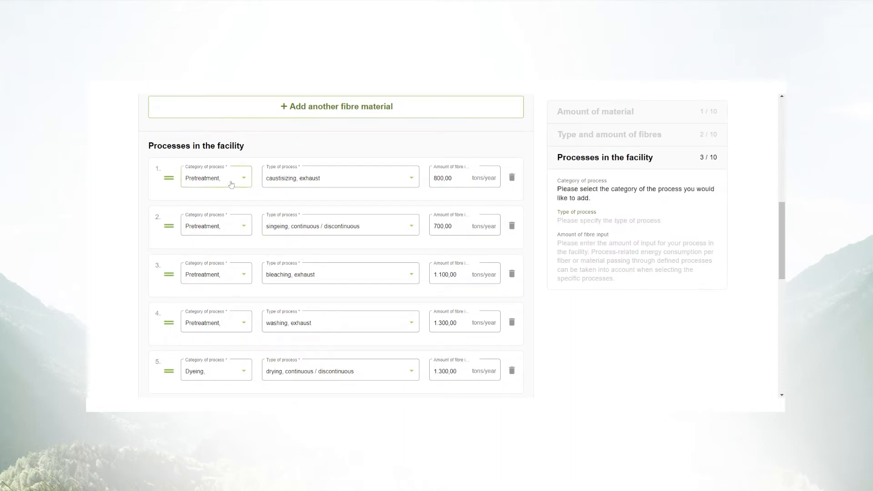
left_click(231, 177)
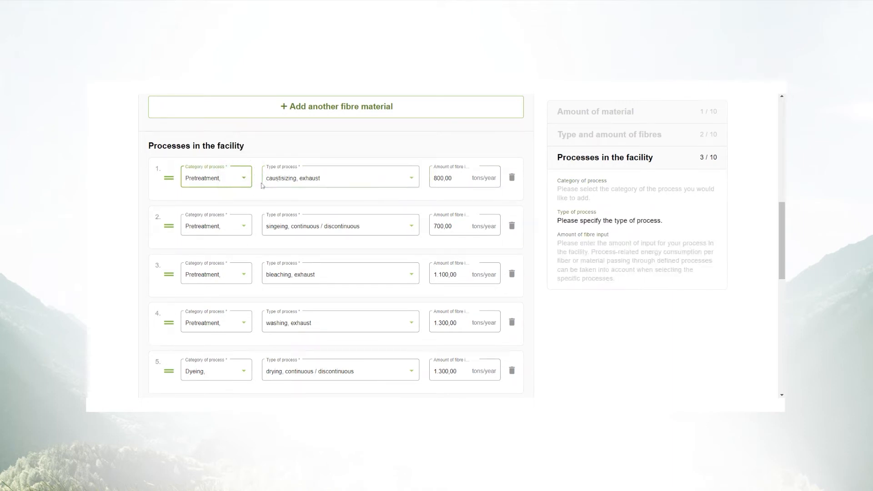
left_click(215, 178)
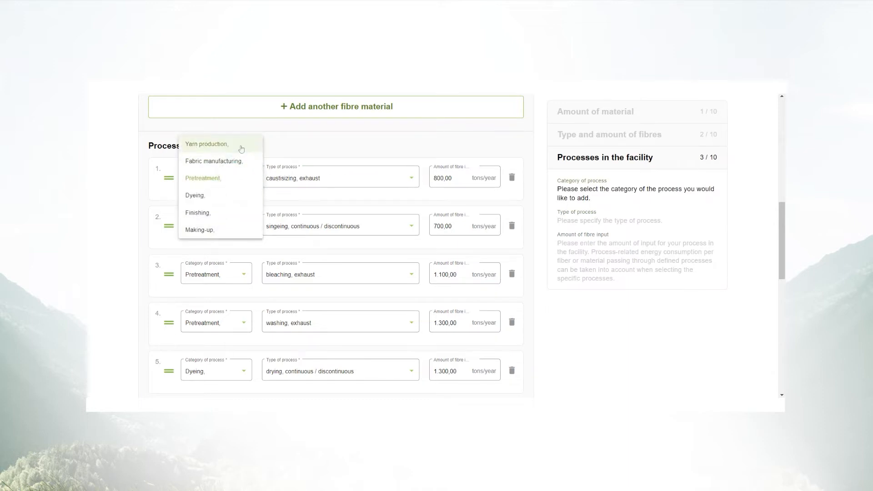
mouse_move(218, 186)
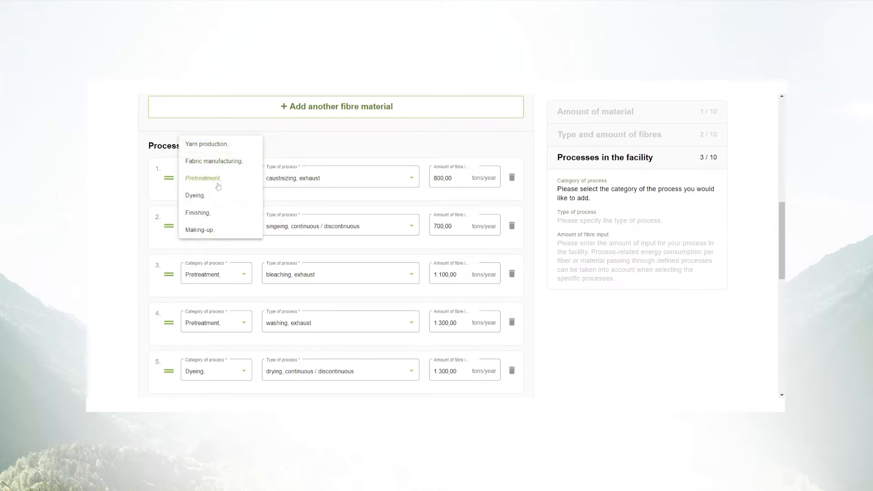
mouse_move(210, 198)
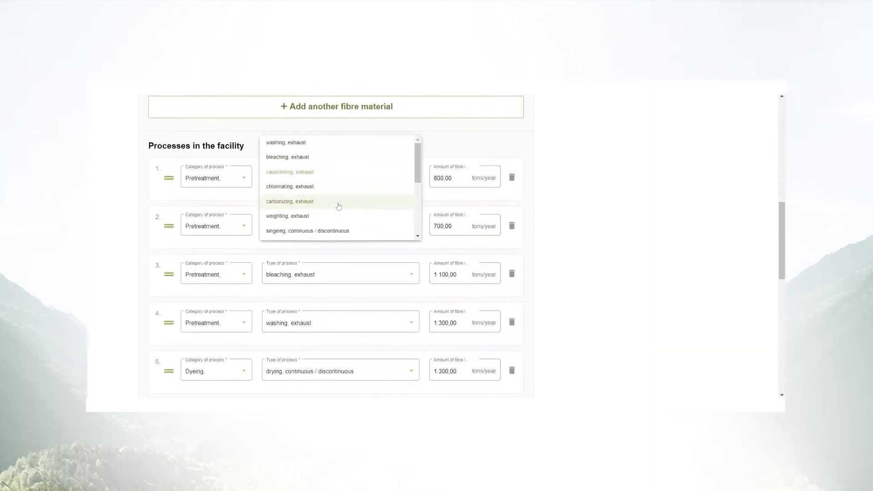
scroll("down", 3)
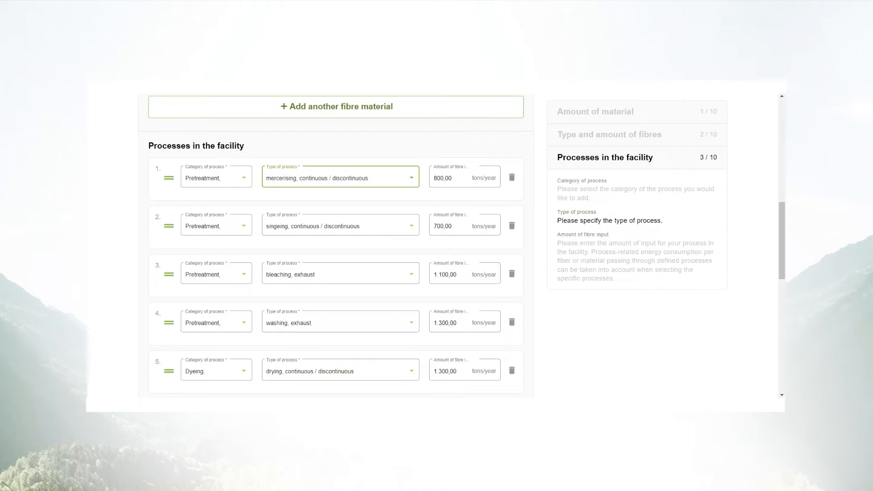
scroll("down", 3)
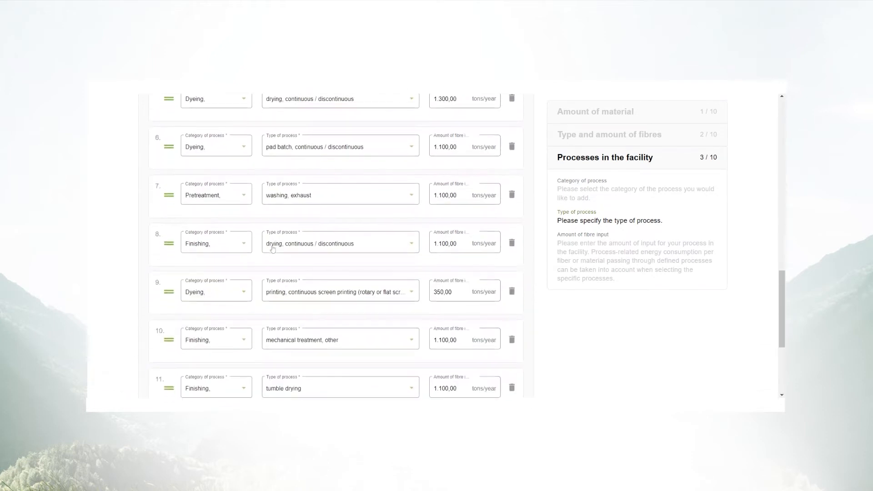
left_click(336, 301)
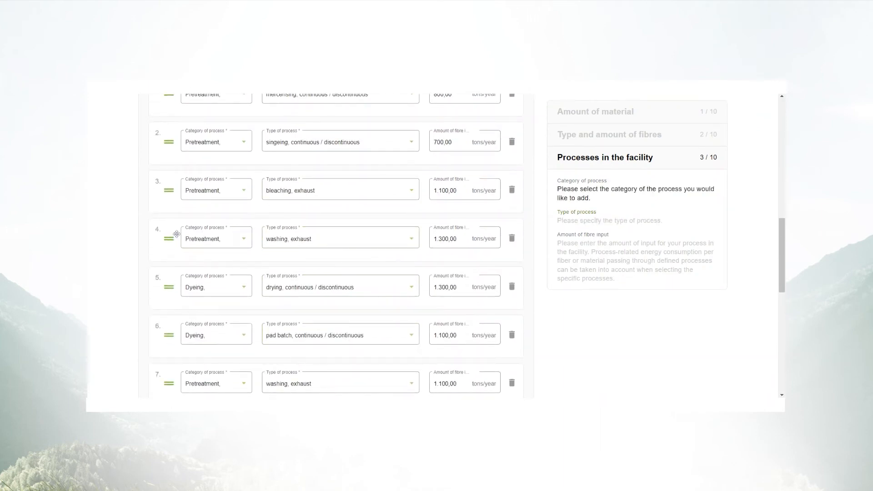
left_click_drag(169, 239, 169, 191)
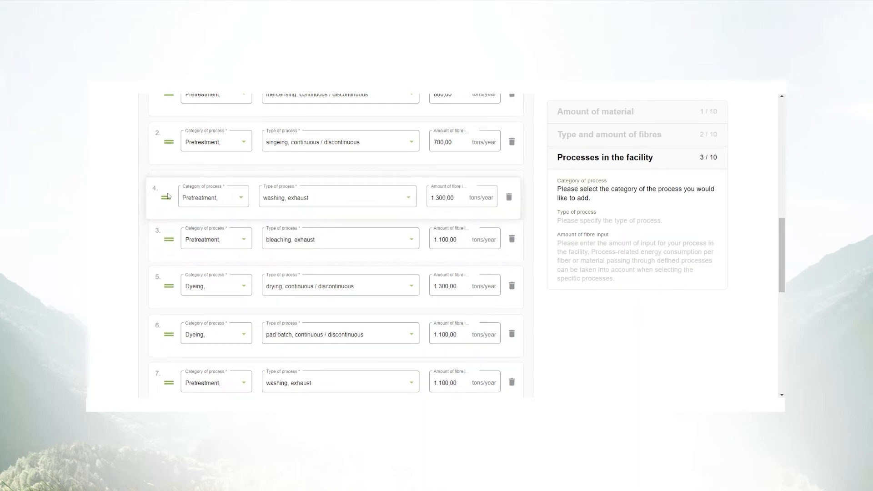
left_click_drag(168, 196, 169, 240)
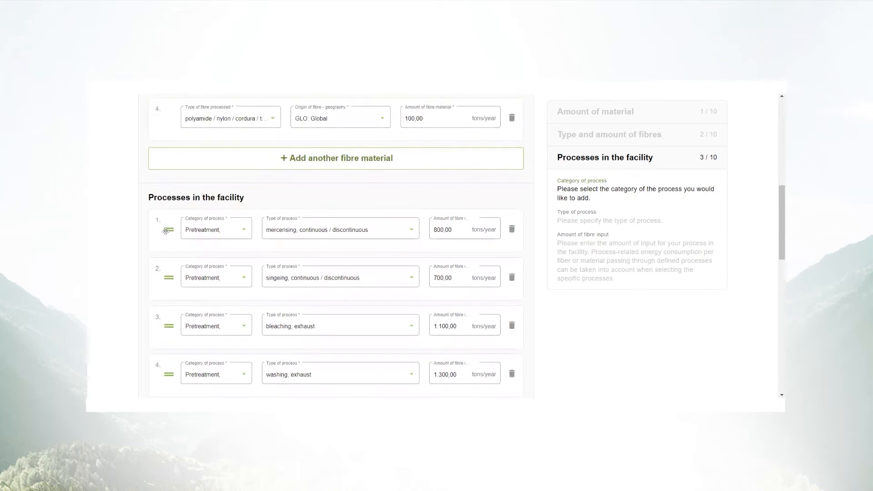
scroll("down", 3)
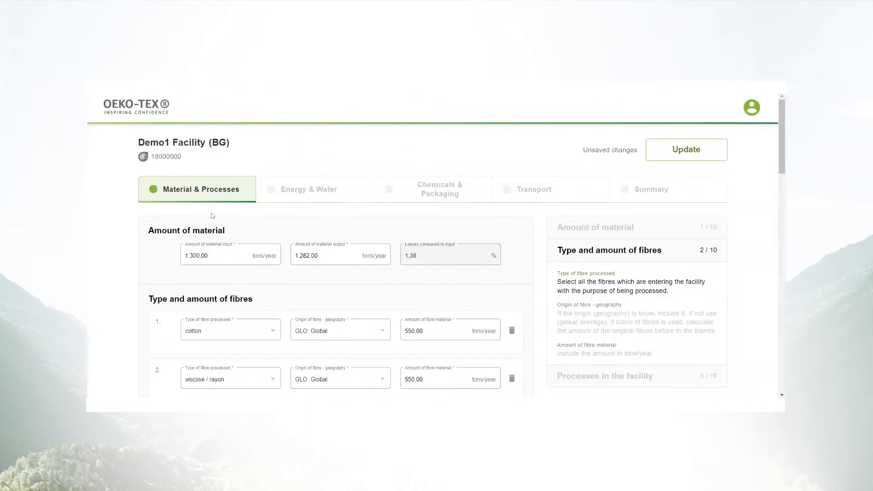
Clear the material input amount to 0,00, review the mismatch warnings, and start retyping it.
left_click(221, 255)
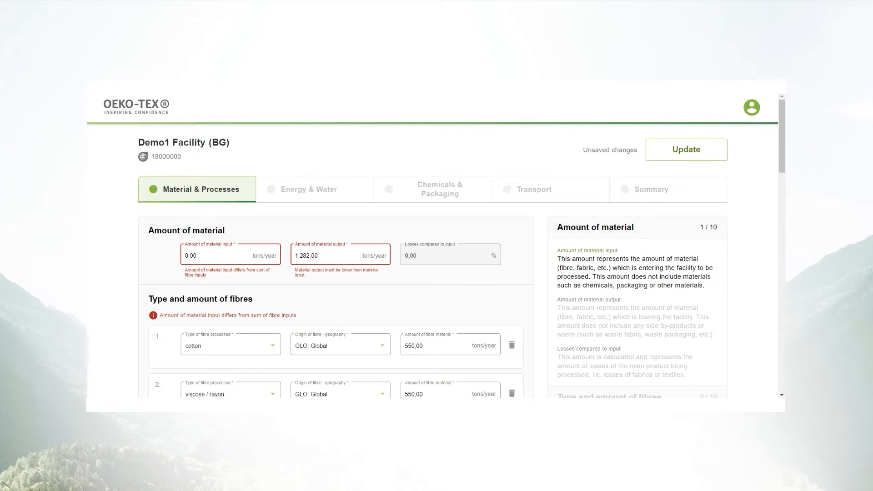
mouse_move(168, 279)
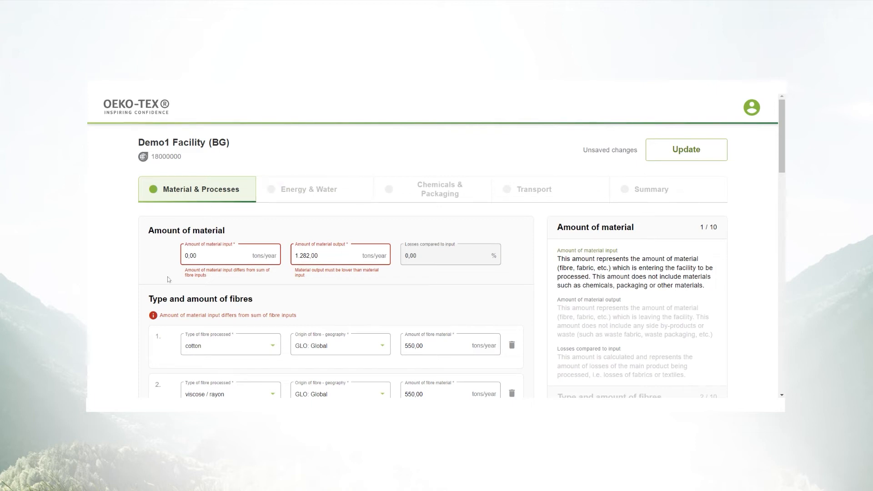
mouse_move(282, 286)
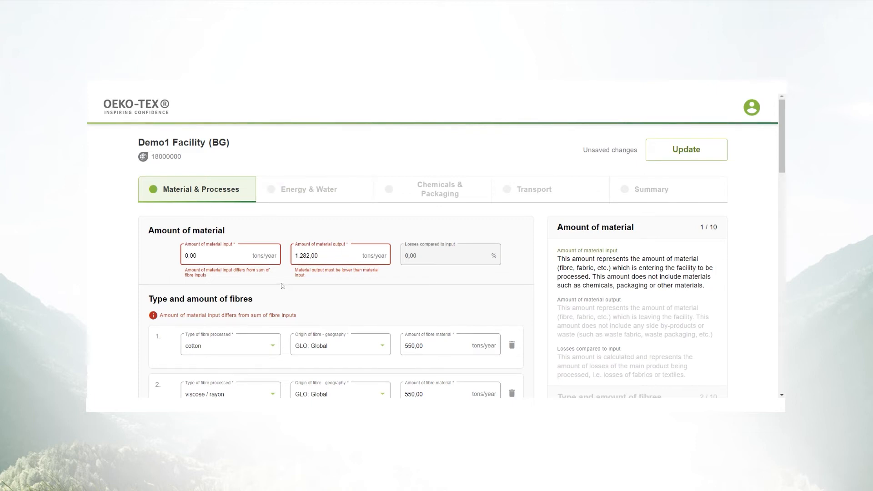
mouse_move(270, 280)
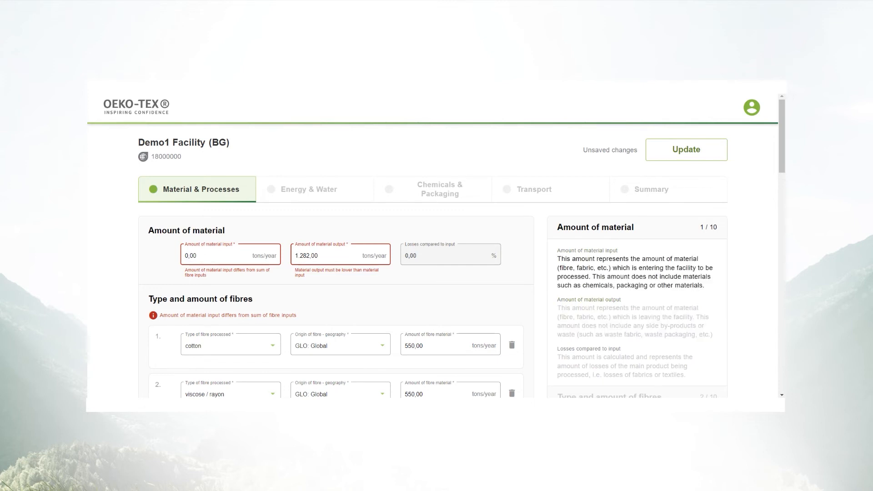
left_click(193, 255)
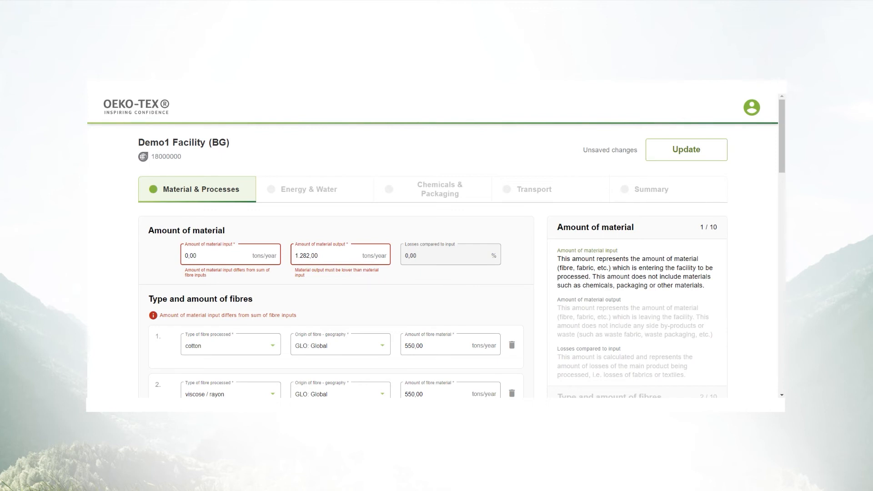
scroll("down", 3)
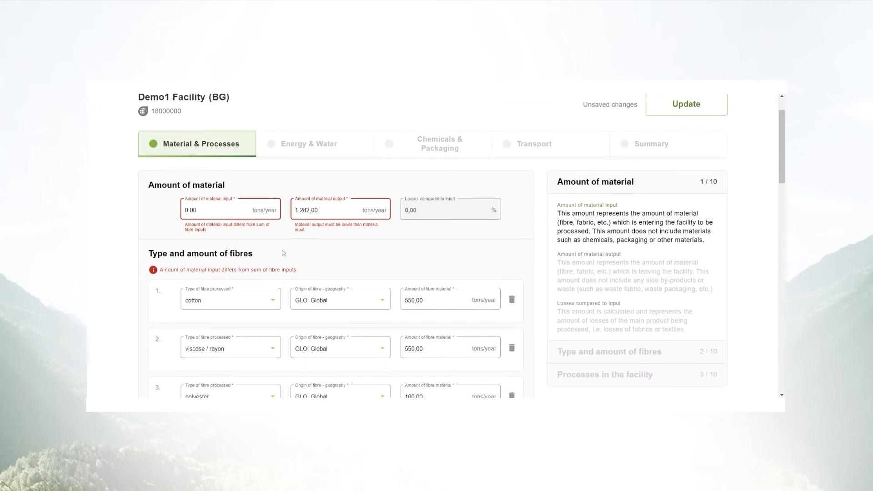
mouse_move(272, 255)
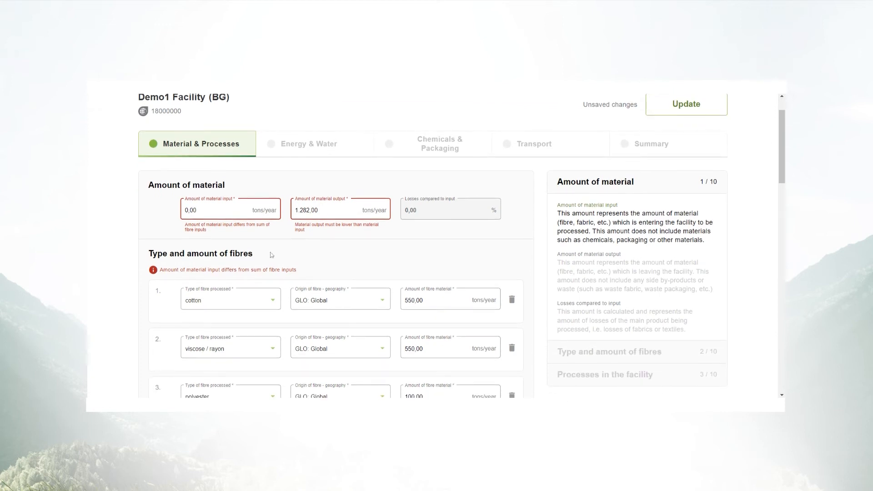
left_click(255, 292)
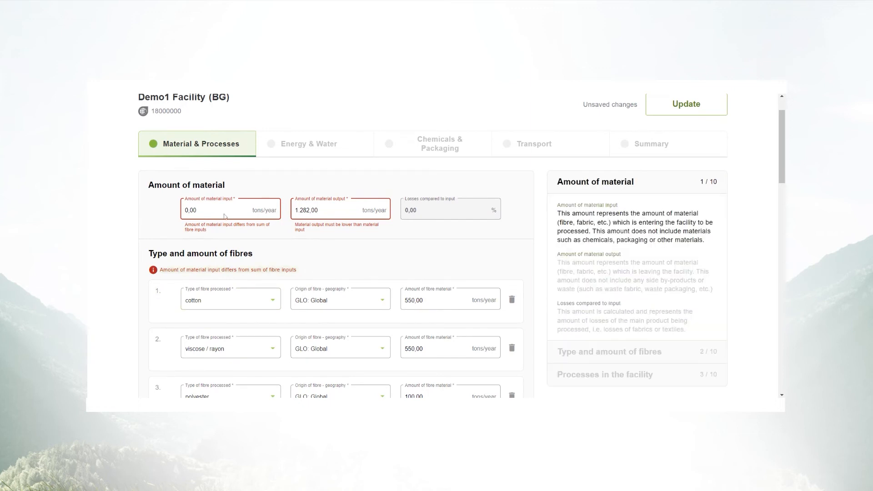
scroll("down", 3)
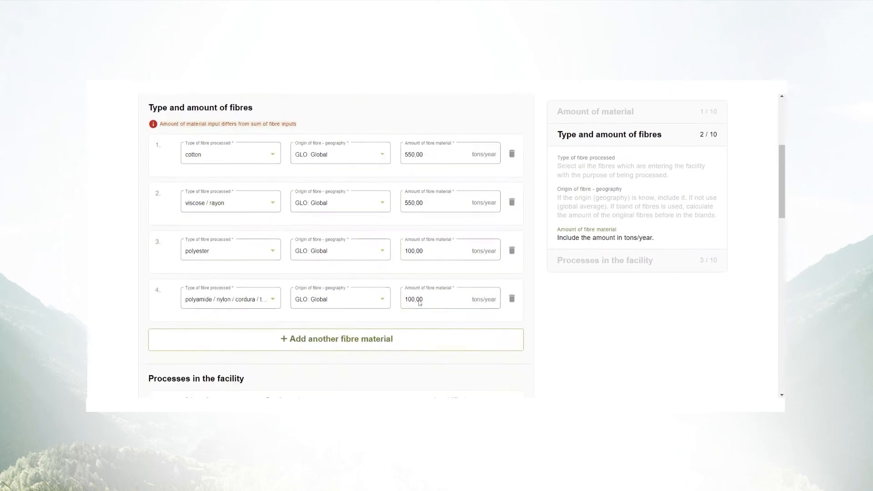
scroll("up", 3)
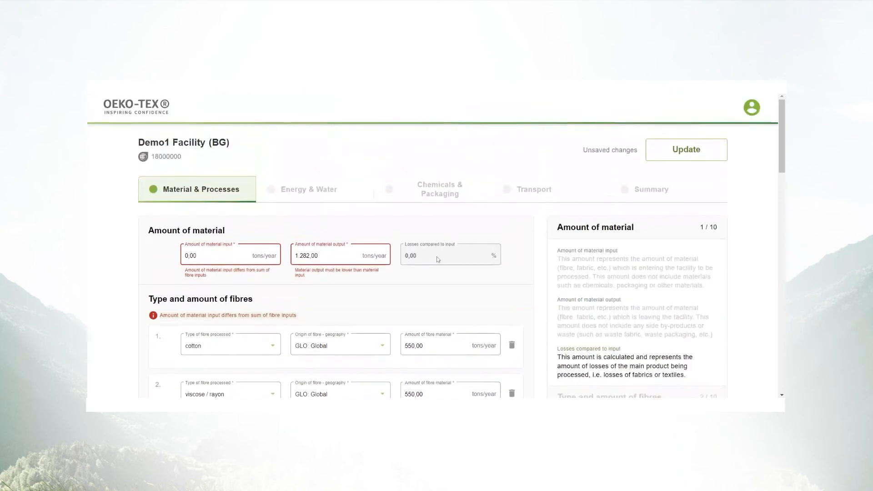
type("1")
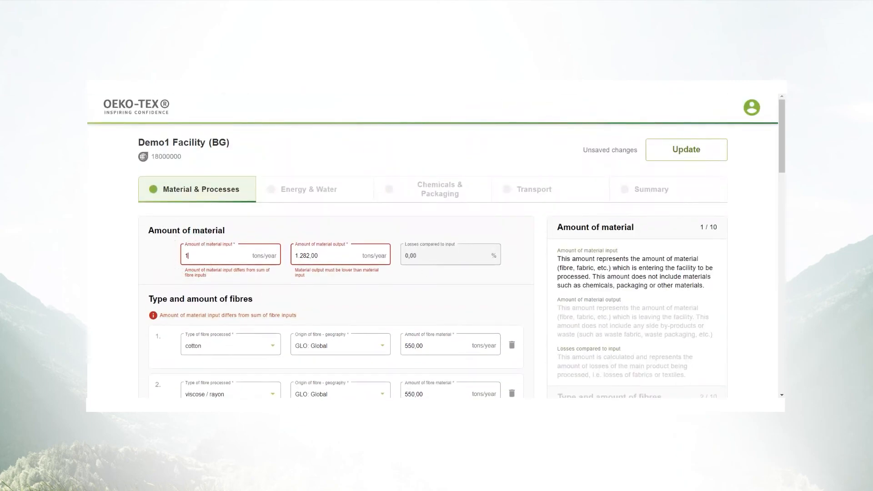
Finish entering 1,300 tons/year as material input and save with Update.
type("300,00")
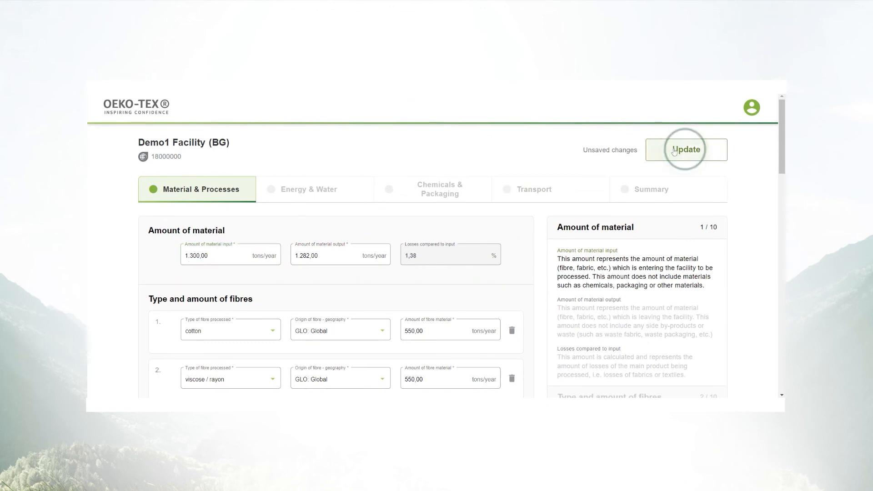
left_click(686, 150)
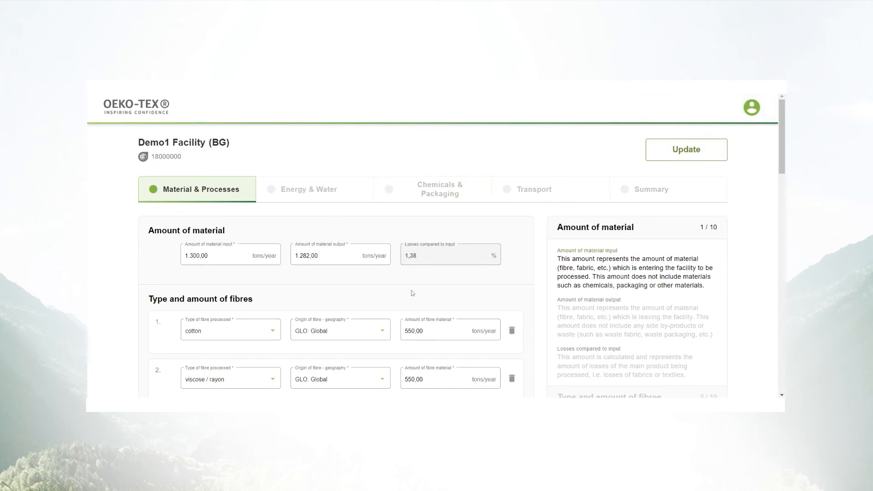
mouse_move(441, 292)
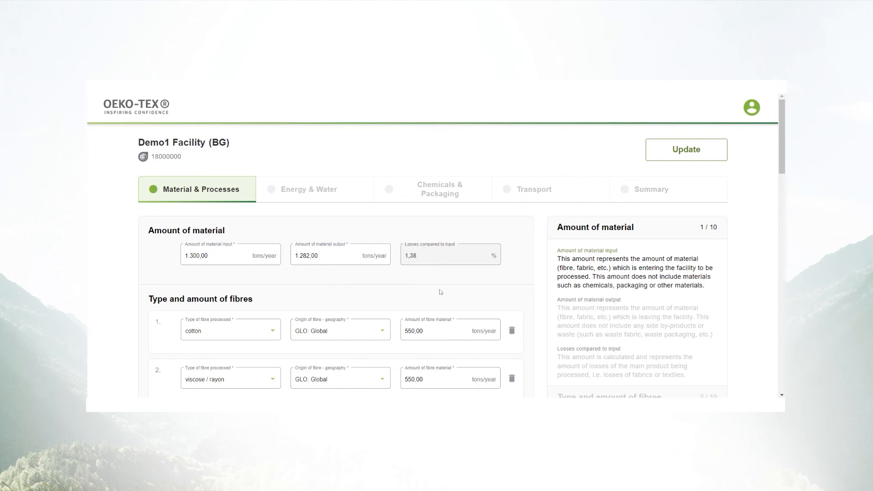